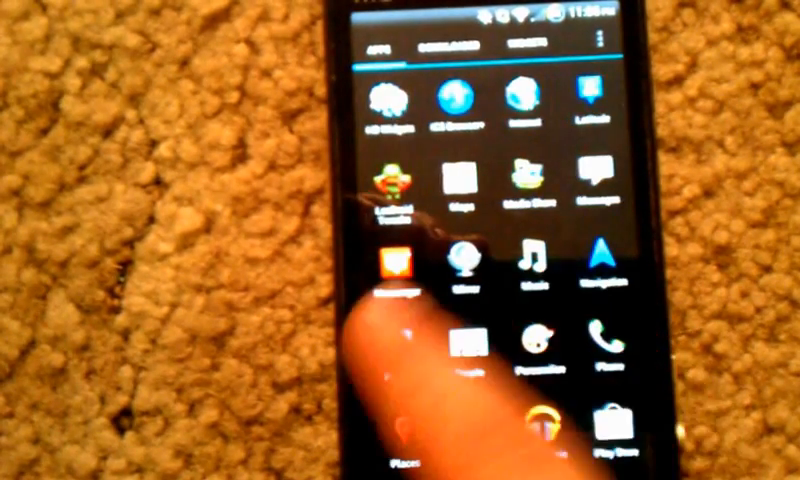
Step: Launch LeeDroid Tweaks from the app drawer to reach its lockscreen settings list
left_click(456, 52)
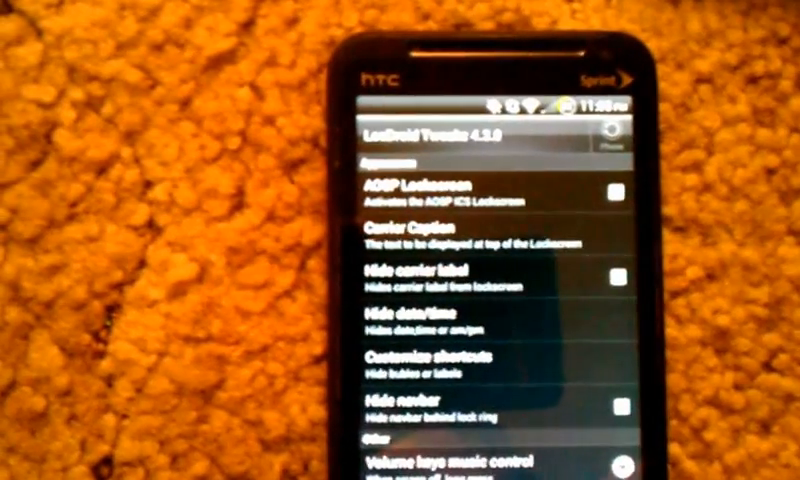
scroll("down", 3)
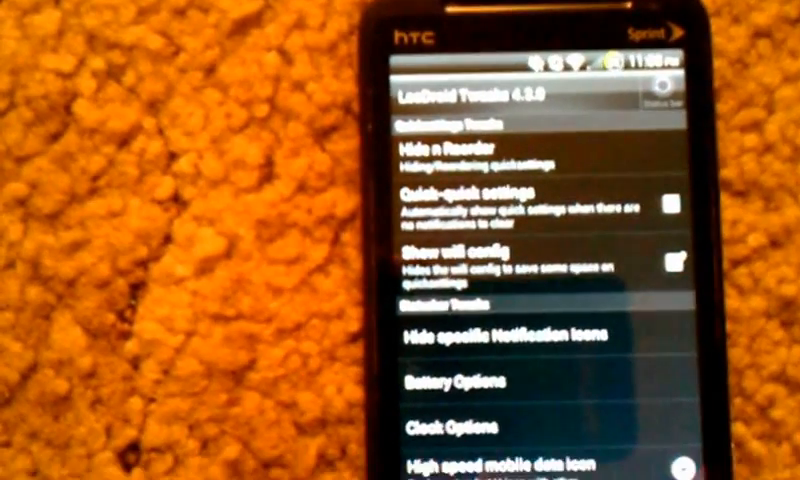
scroll("down", 3)
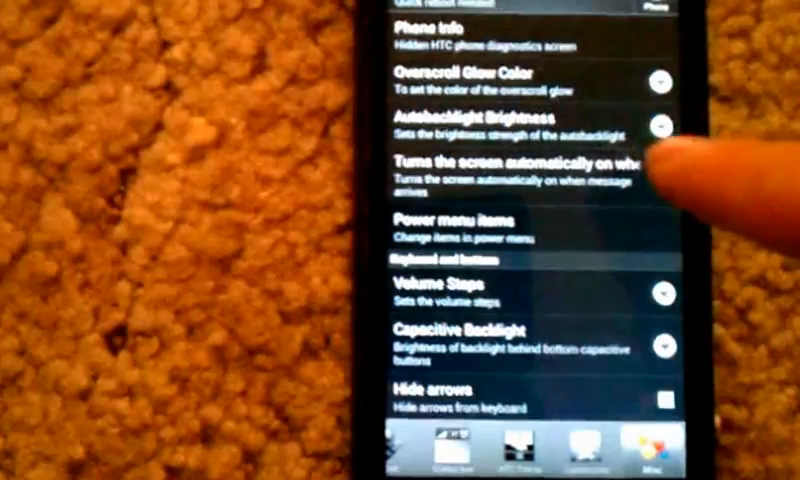